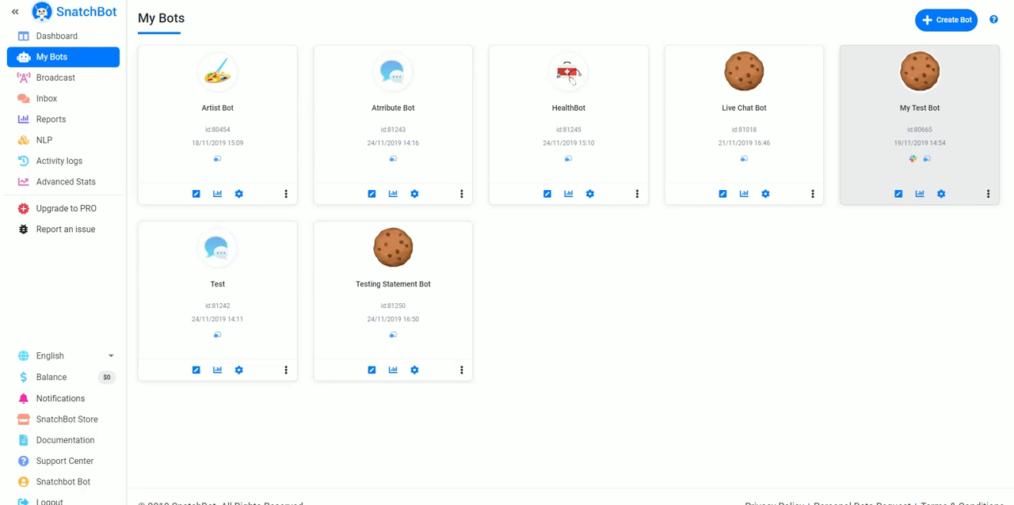
mouse_move(392, 297)
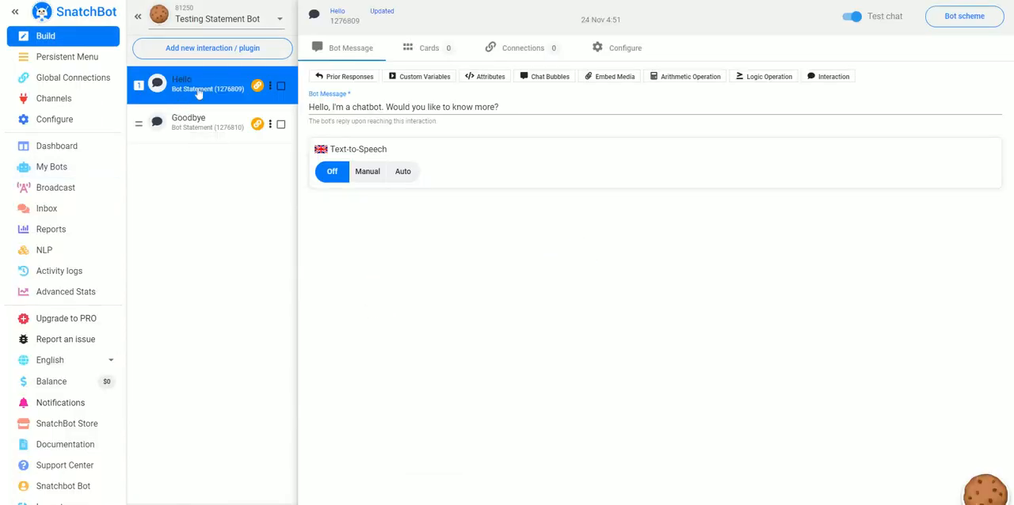
mouse_move(206, 129)
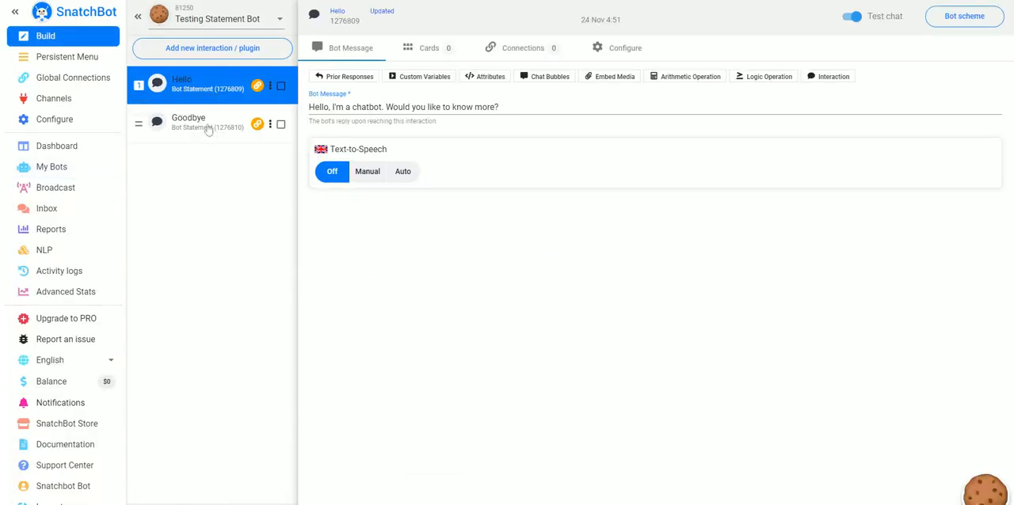
mouse_move(198, 141)
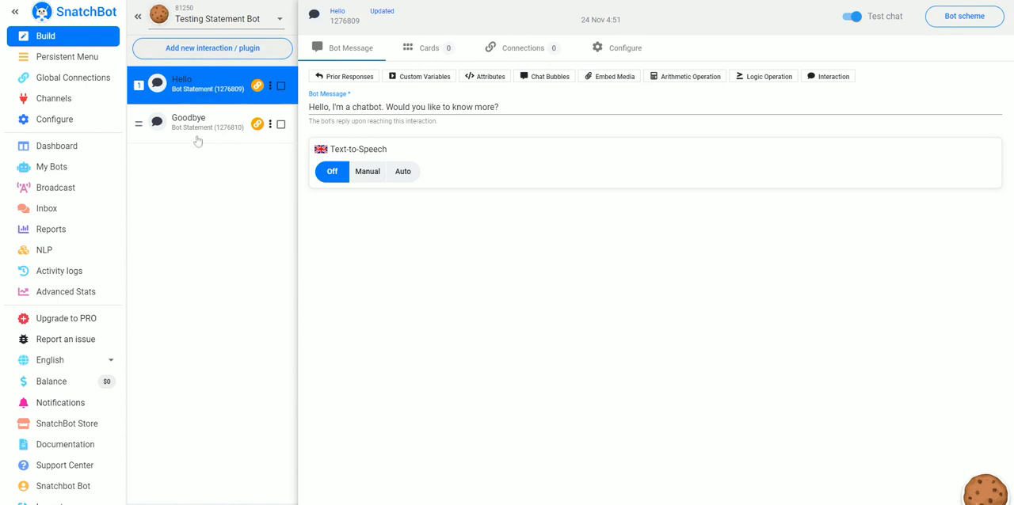
- Open the new-interaction dialog for Testing Statement Bot from its Hello statement
click(212, 48)
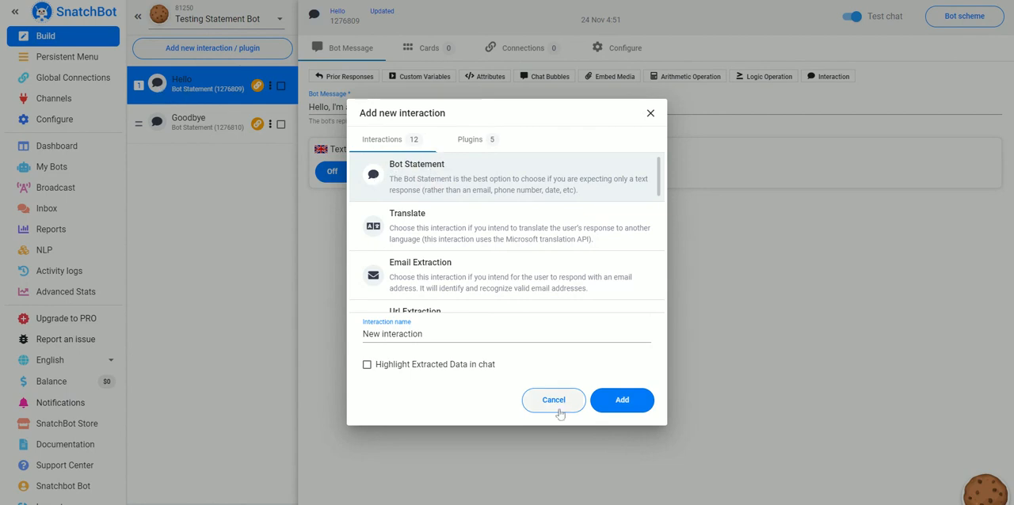
- Cancel the new-interaction dialog, review Goodbye, and open Hello's connection settings
click(553, 400)
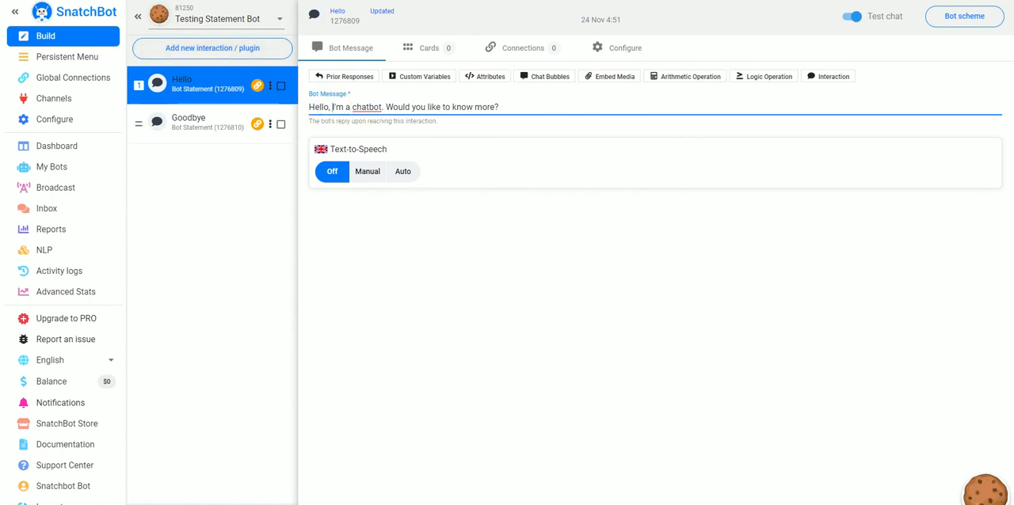
click(188, 123)
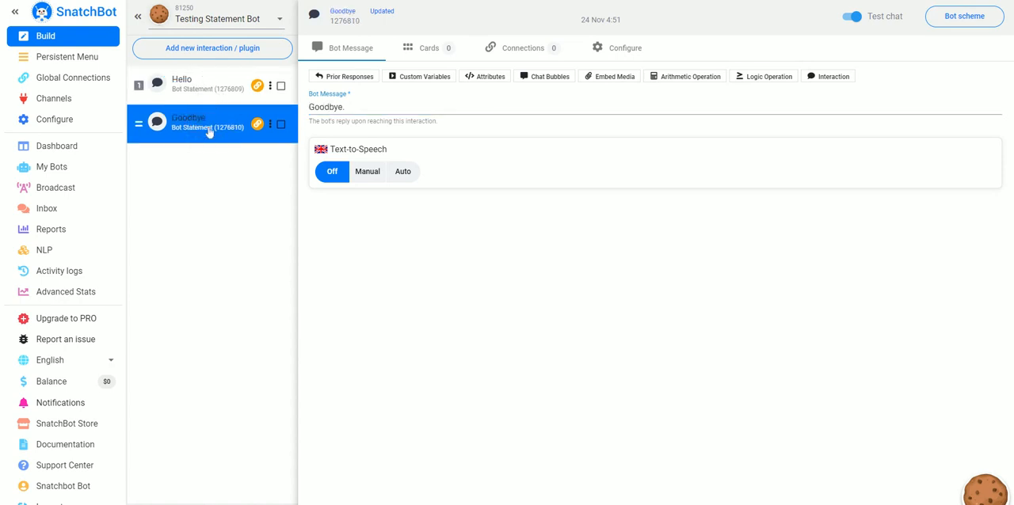
mouse_move(188, 88)
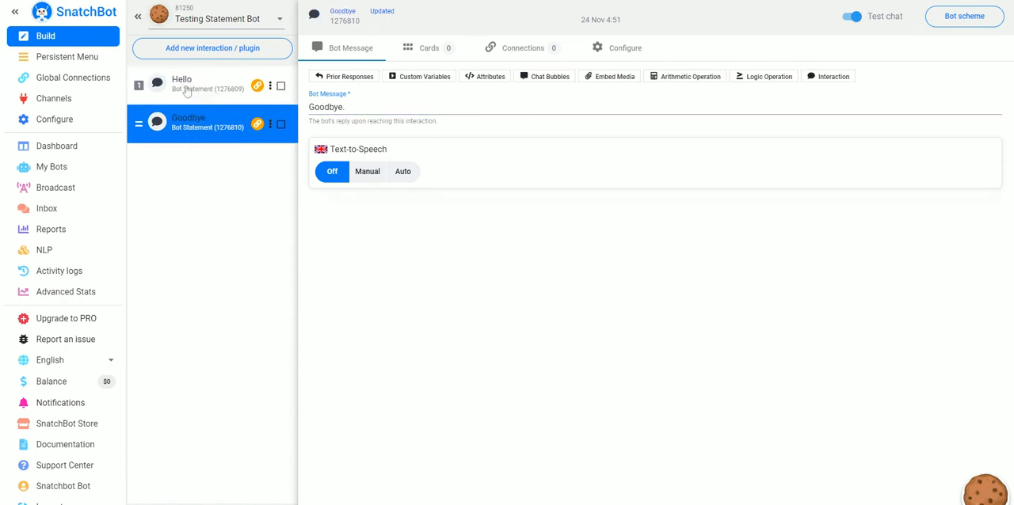
click(183, 83)
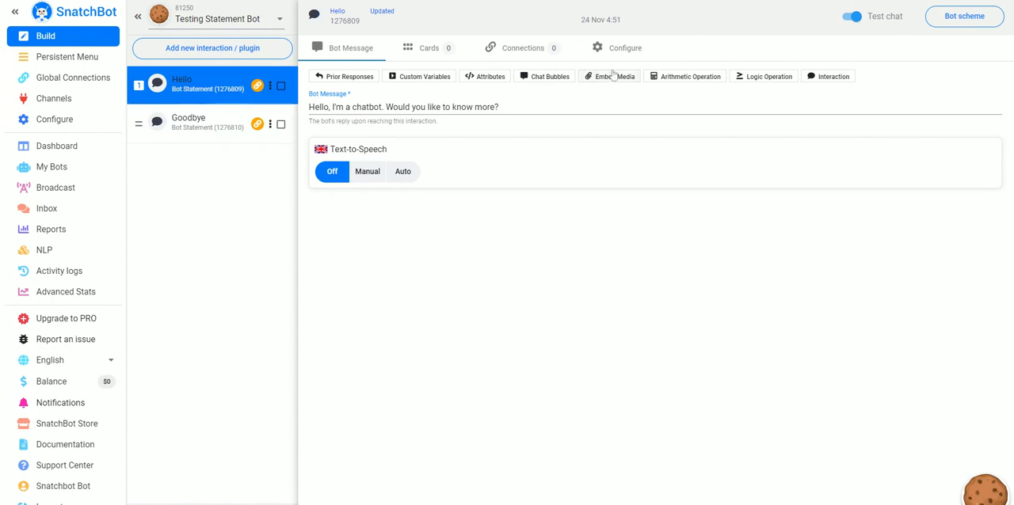
click(522, 48)
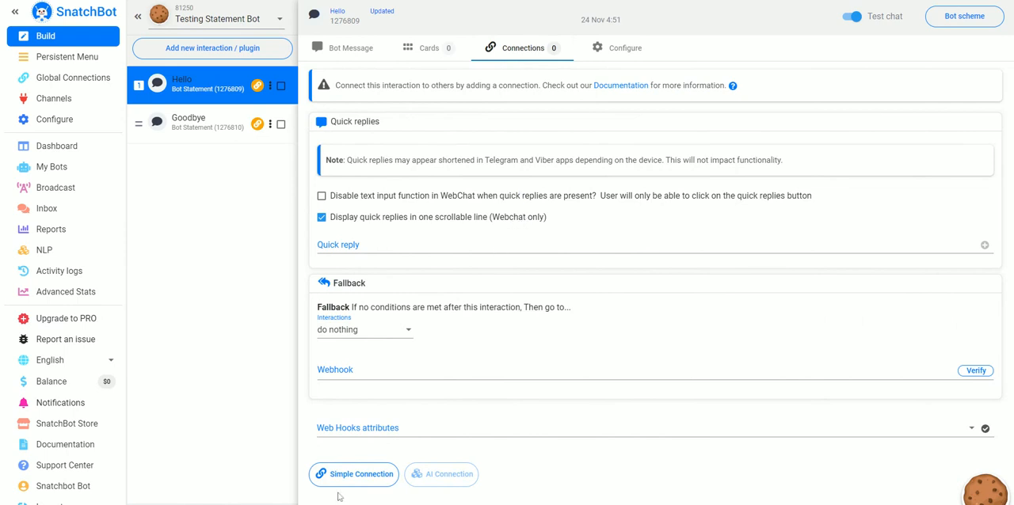
- Add a simple connection: response to Hello contains whole word 'No', no synonyms
click(353, 475)
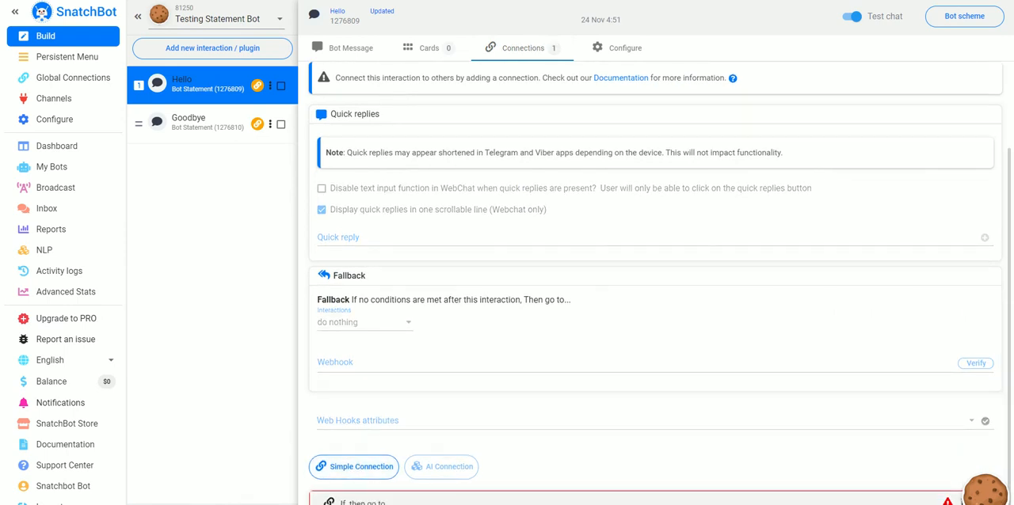
scroll(down, 3)
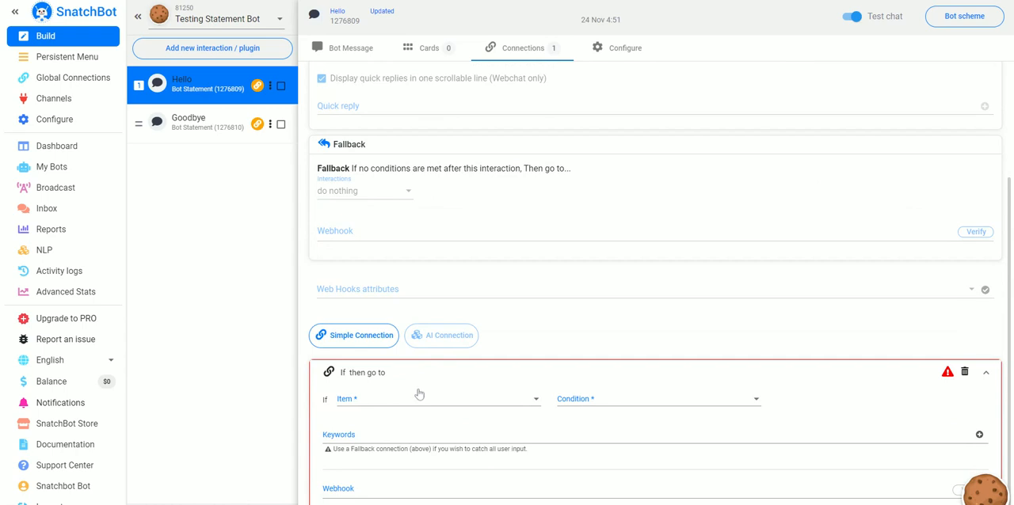
click(435, 398)
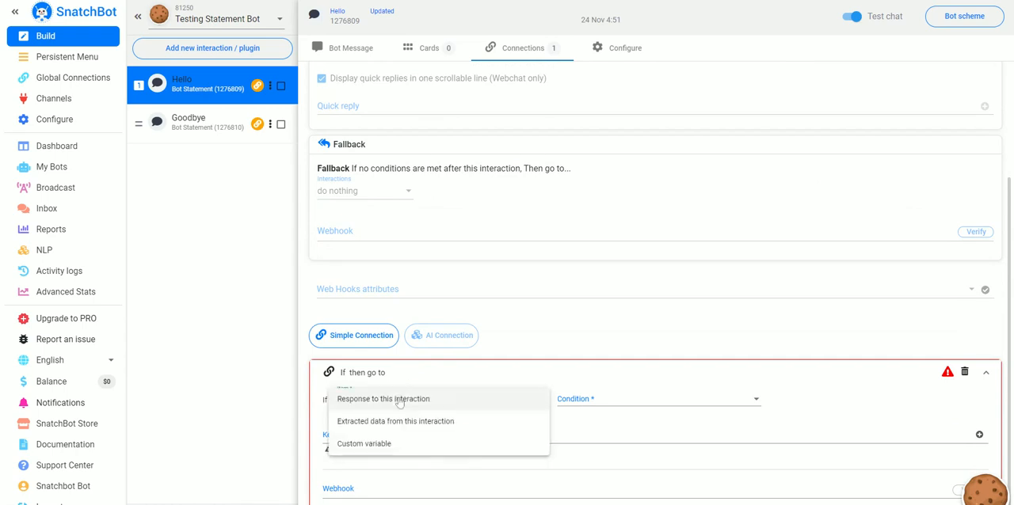
click(383, 399)
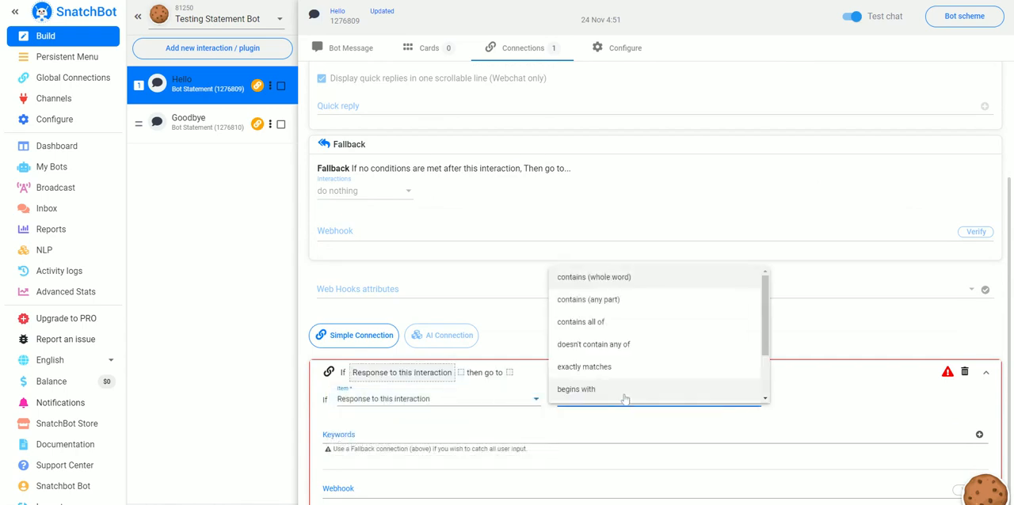
click(594, 277)
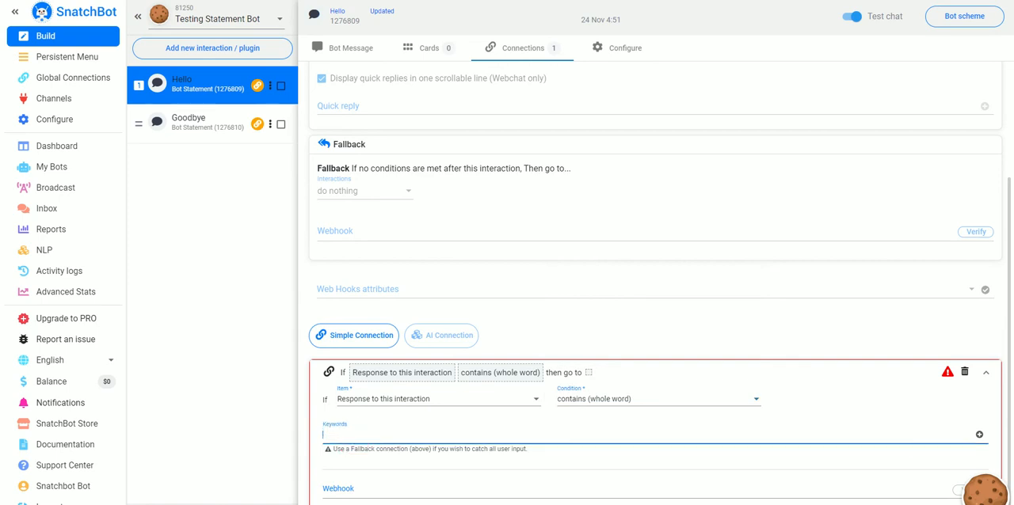
text(No)
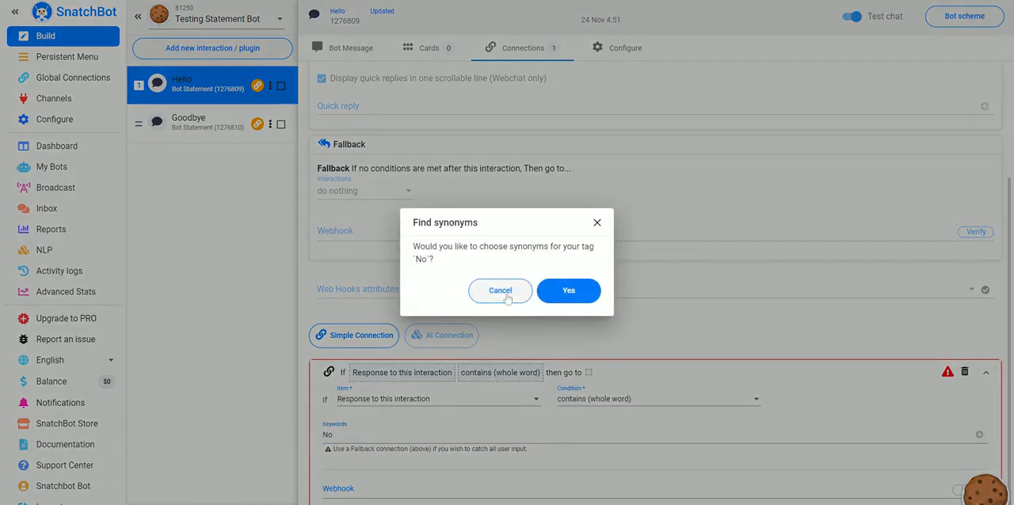
click(500, 291)
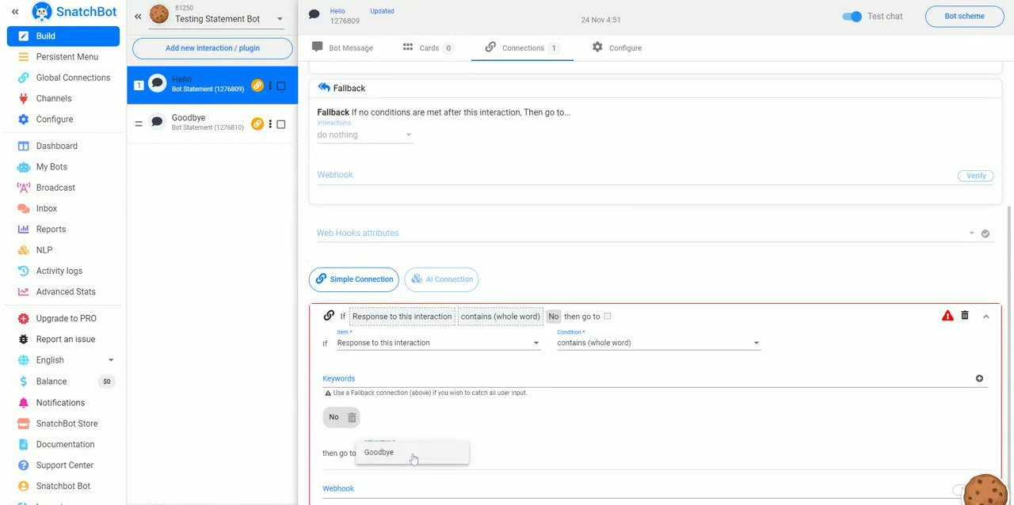
click(378, 452)
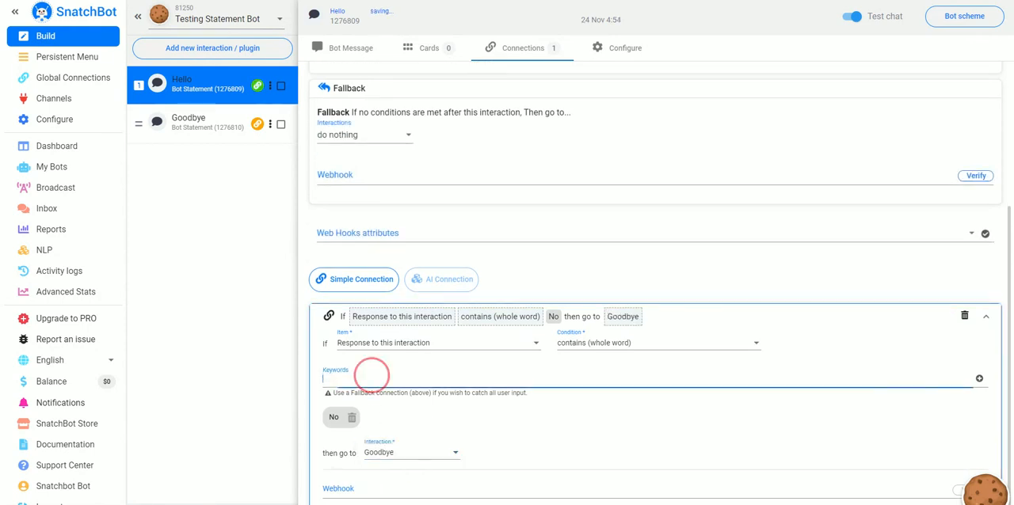
- Add lowercase keyword 'no' to Hello's connection, declining synonyms
text(no)
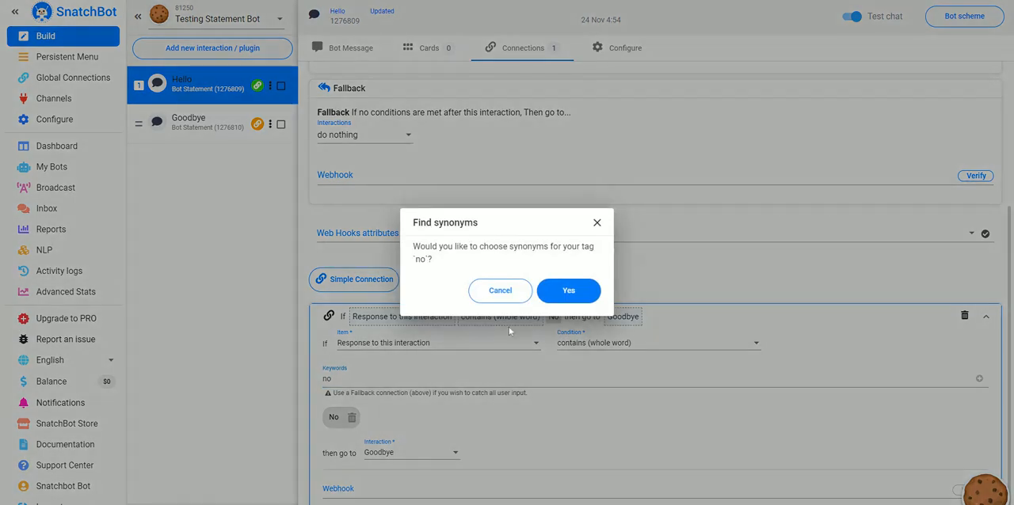
click(568, 290)
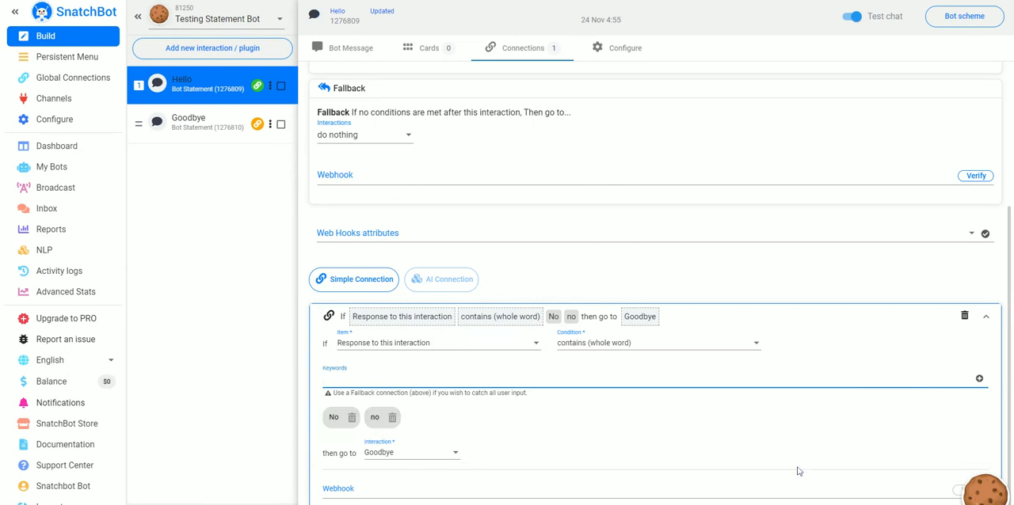
mouse_move(608, 282)
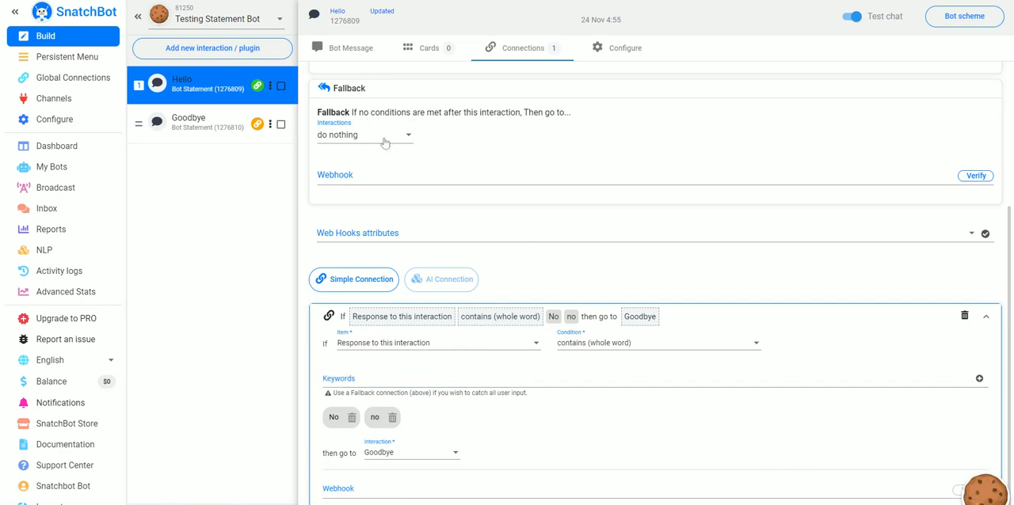
- Restart the test chat and begin typing the reply 'N' to Hello
click(884, 16)
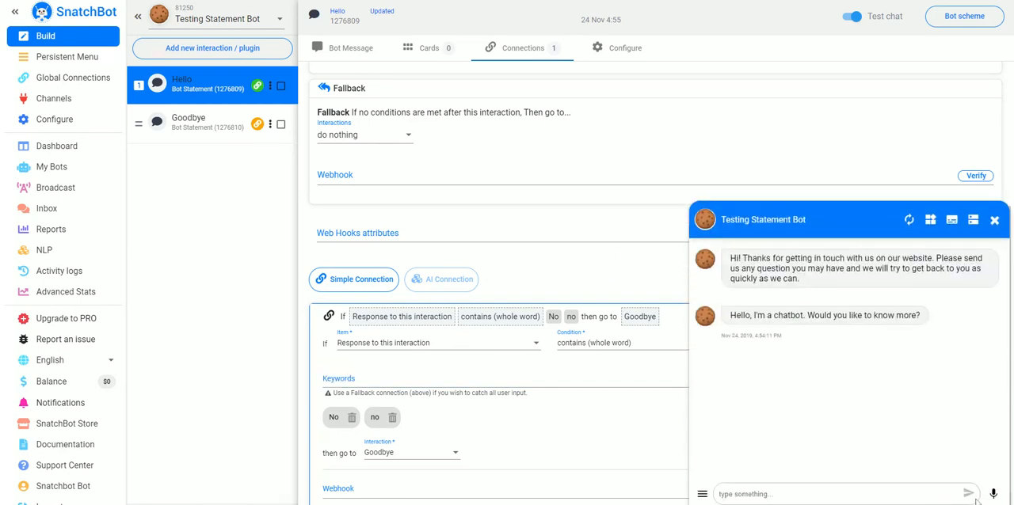
click(910, 219)
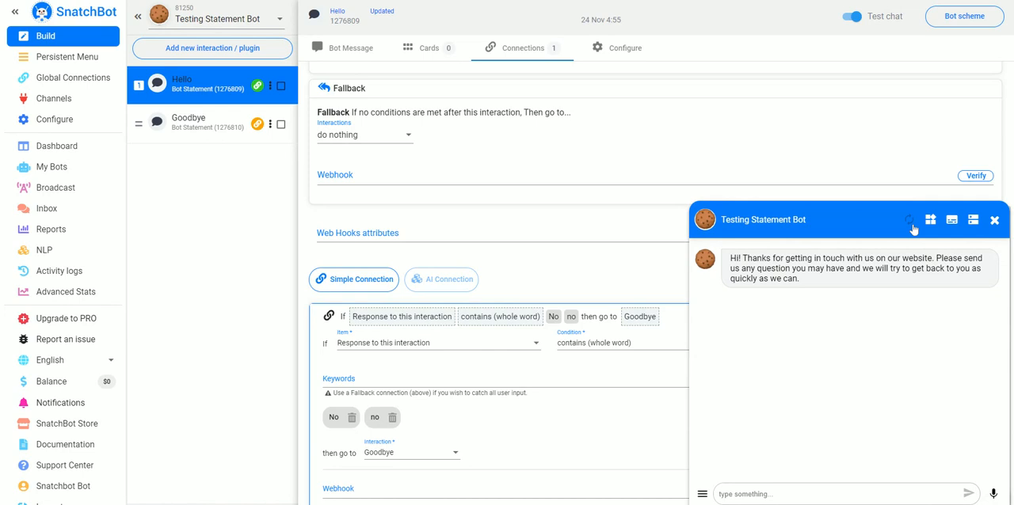
click(909, 220)
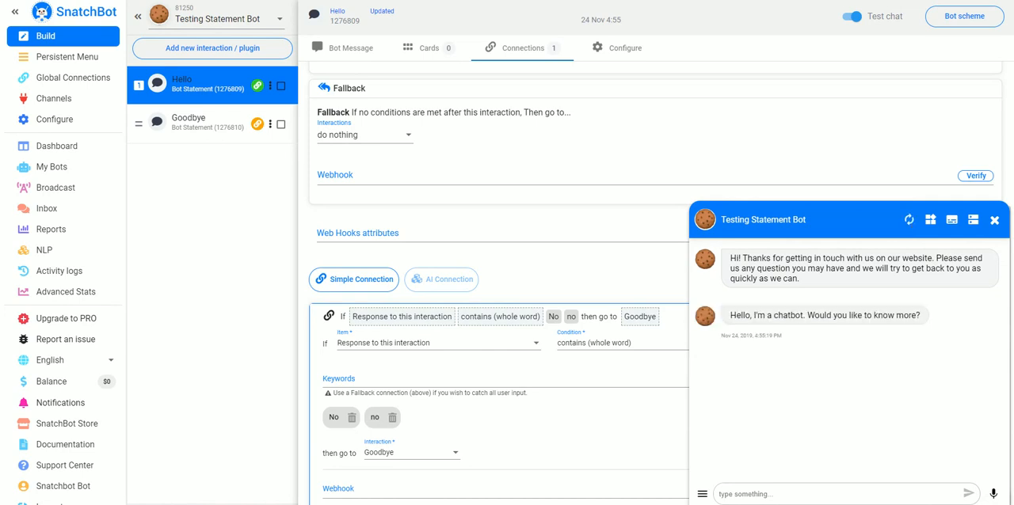
text(N)
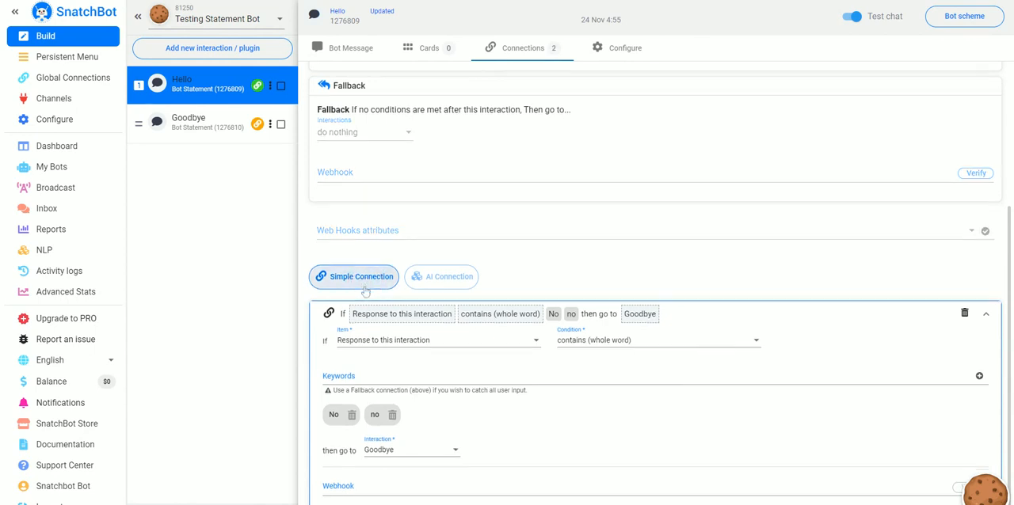
scroll(down, 3)
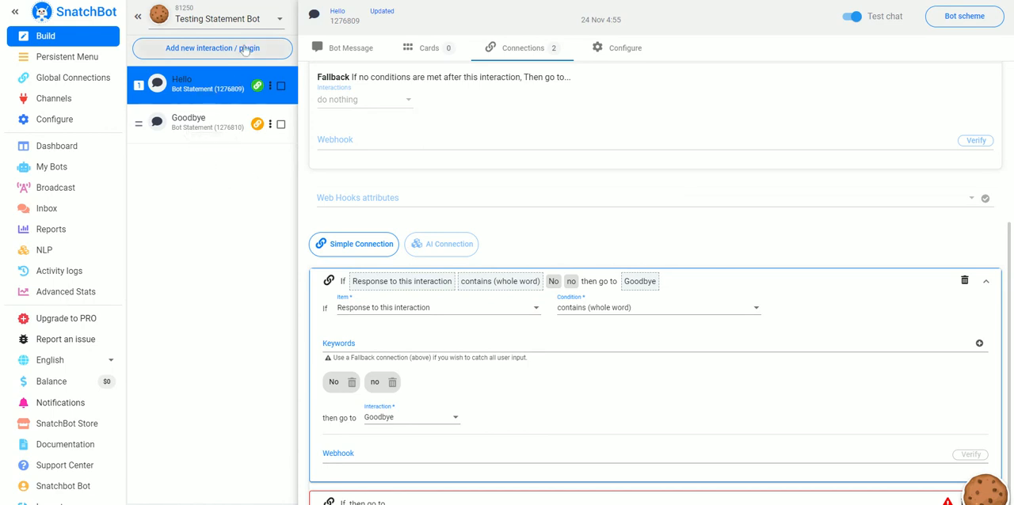
click(212, 49)
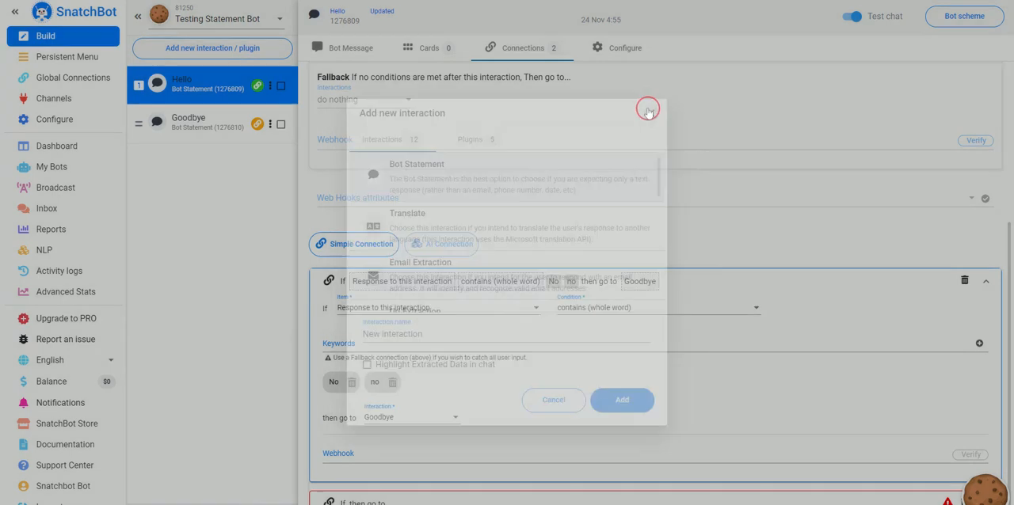
click(647, 110)
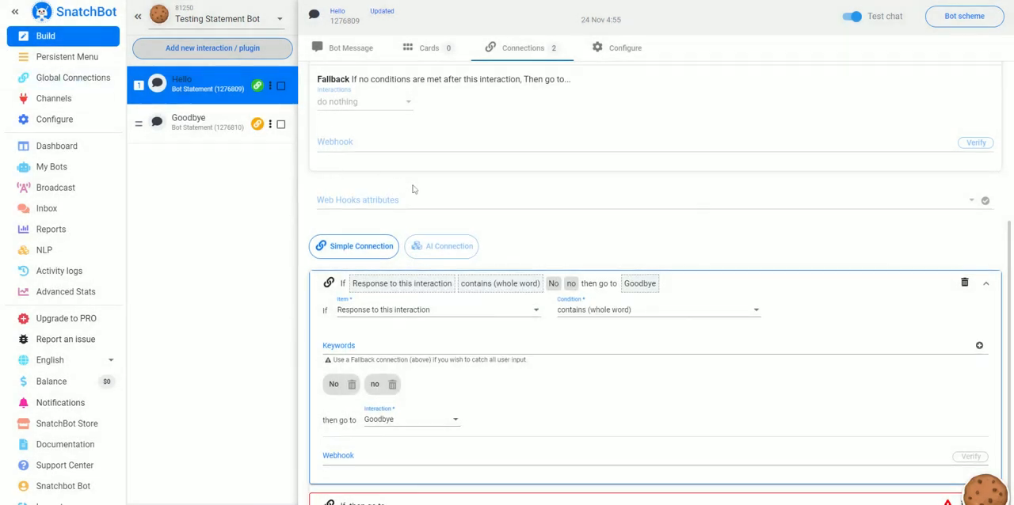
scroll(up, 3)
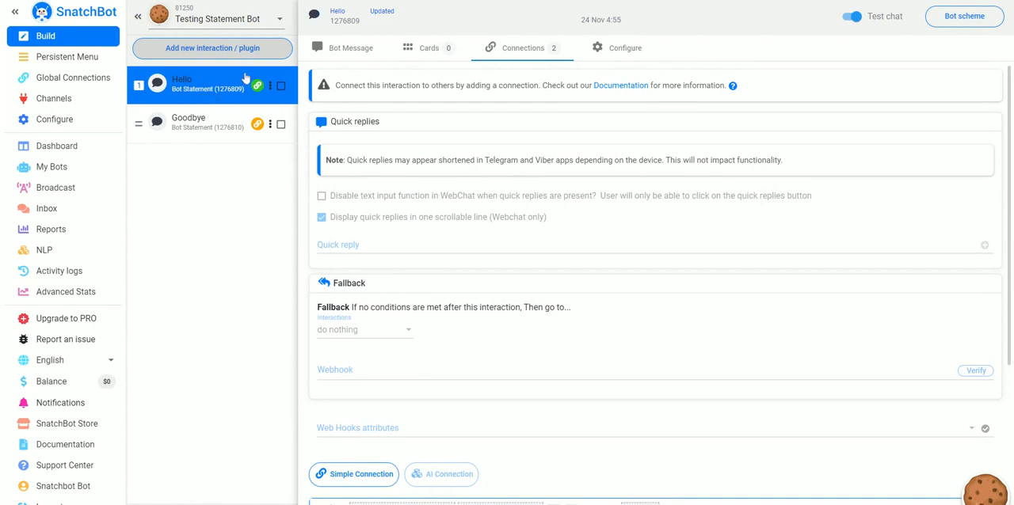
click(212, 48)
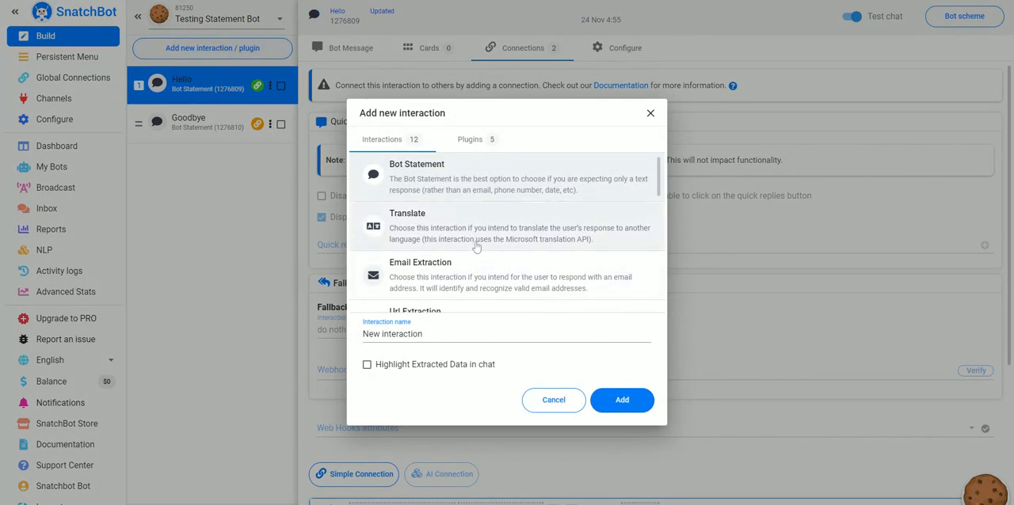
mouse_move(533, 289)
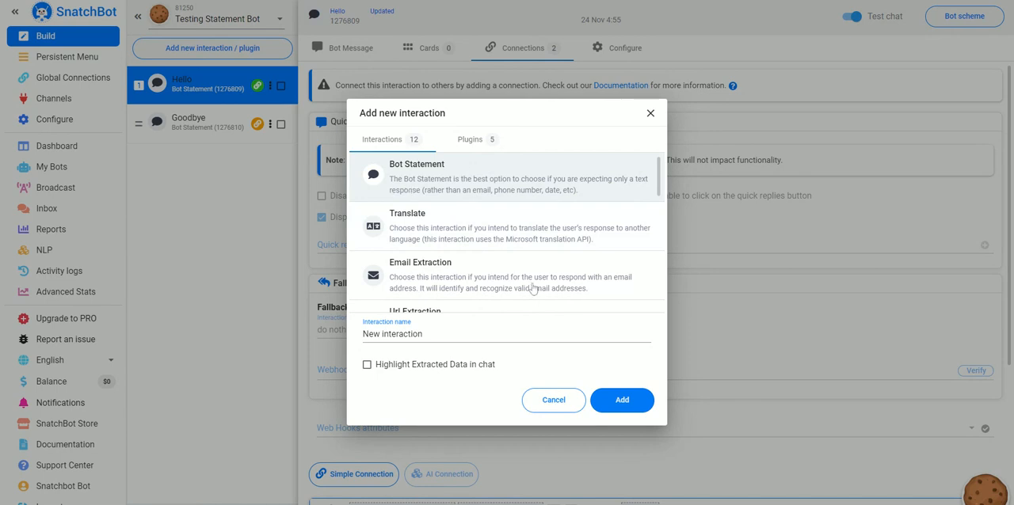
click(553, 400)
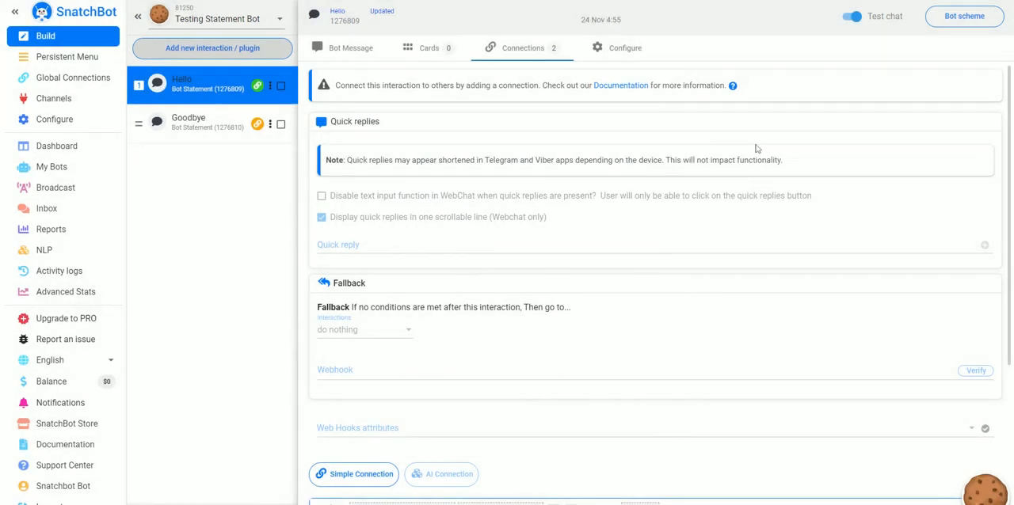
mouse_move(922, 3)
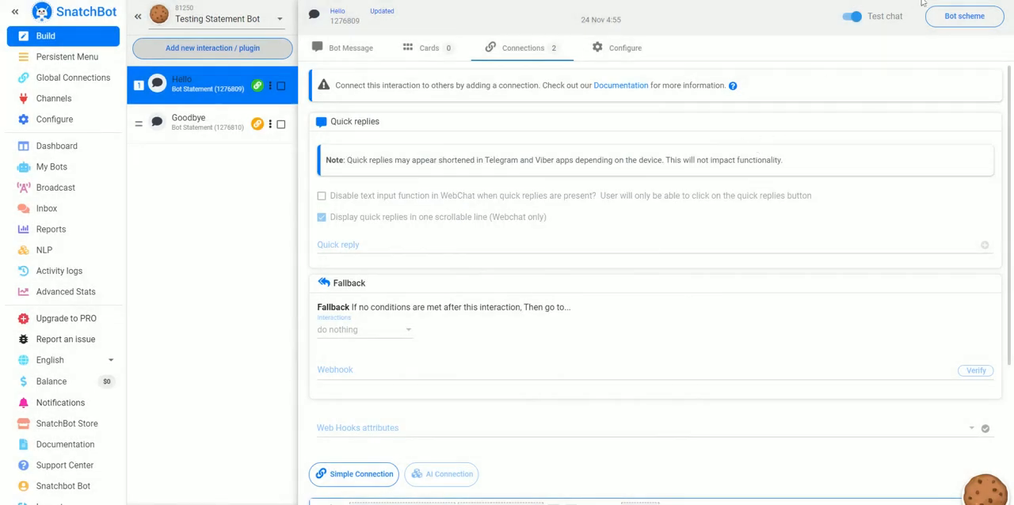